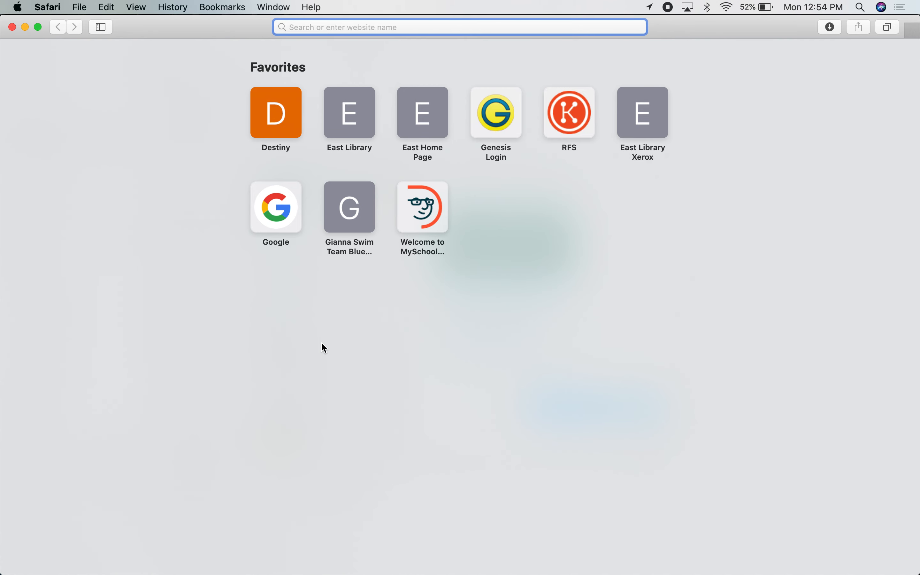
Navigate Safari to drive.google.com and load the My Drive file list
left_click(459, 27)
type("drive.google.com")
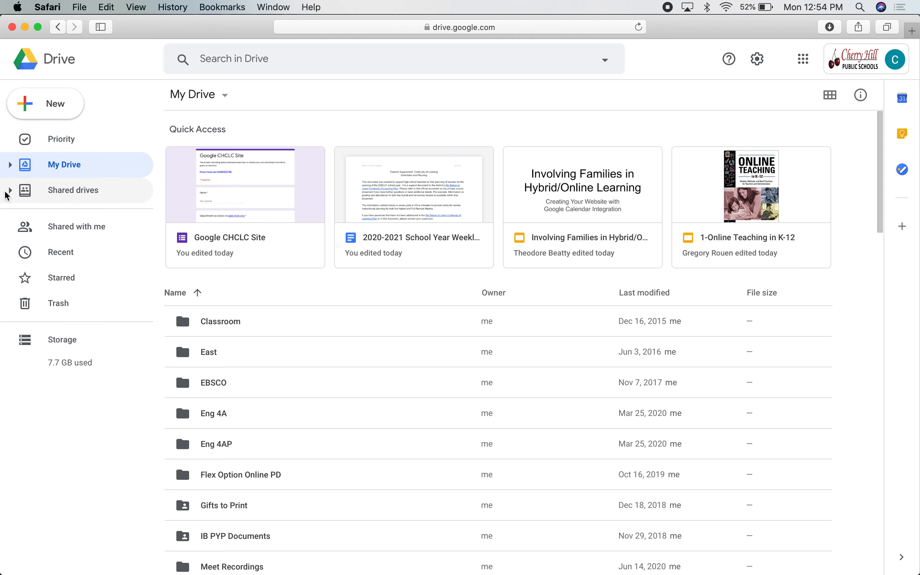
mouse_move(11, 194)
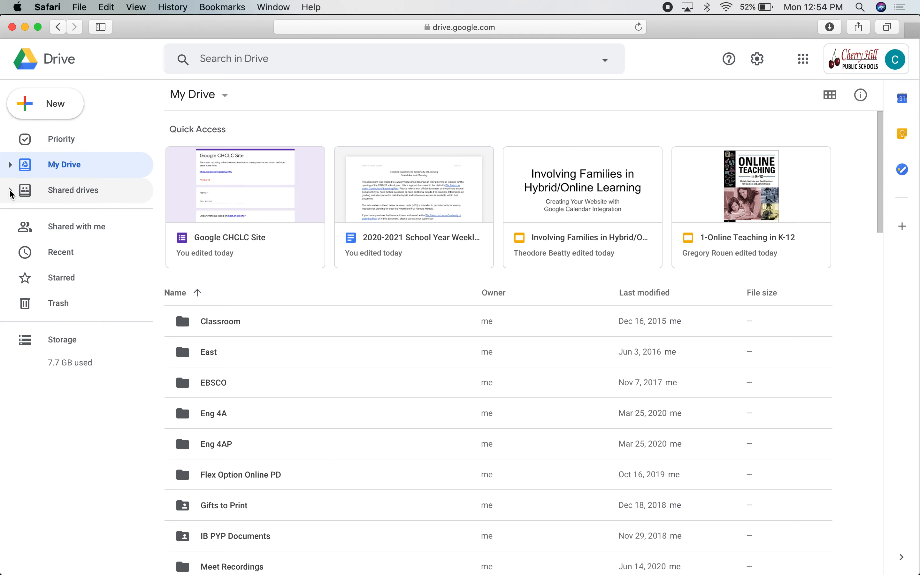
Expand Shared drives and enter the Library 590 POs to Enter shared drive
left_click(10, 190)
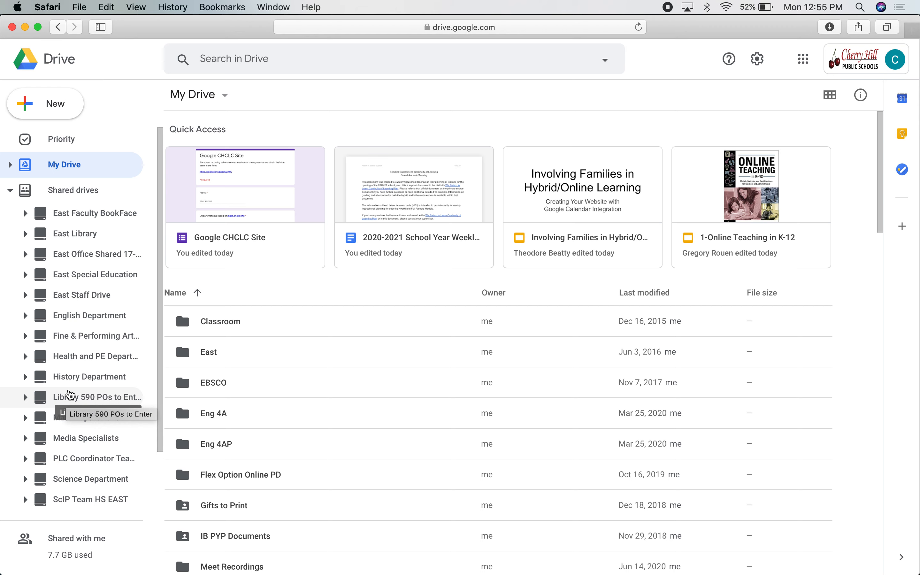
left_click(97, 397)
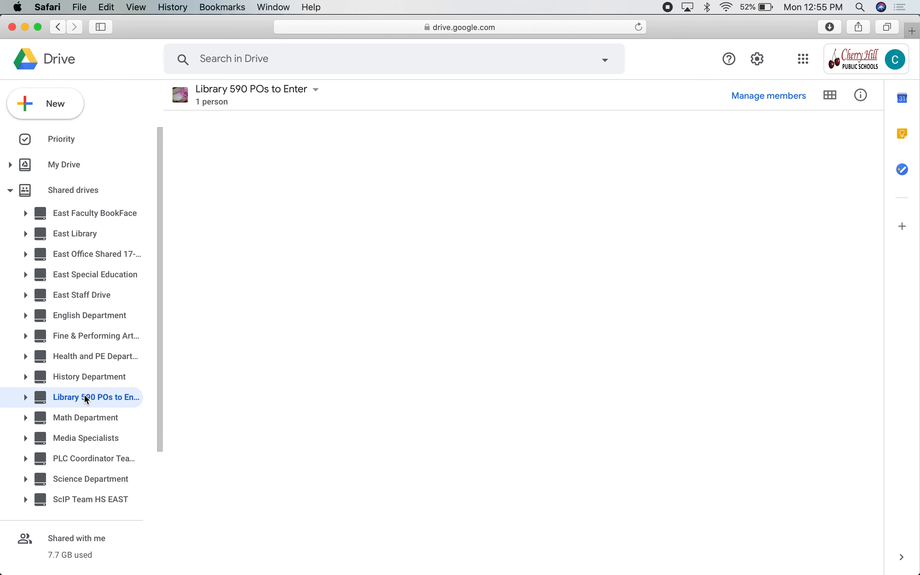
left_click(98, 397)
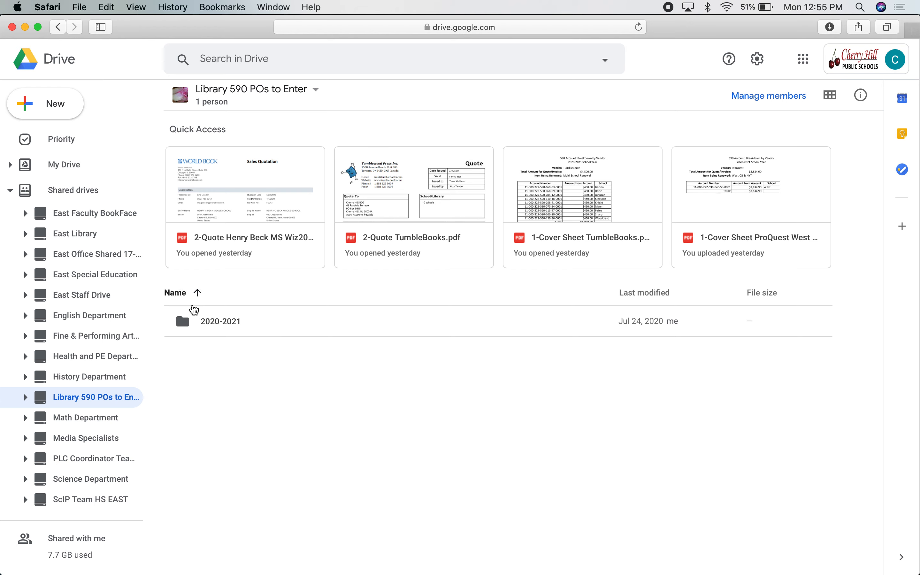
left_click(26, 397)
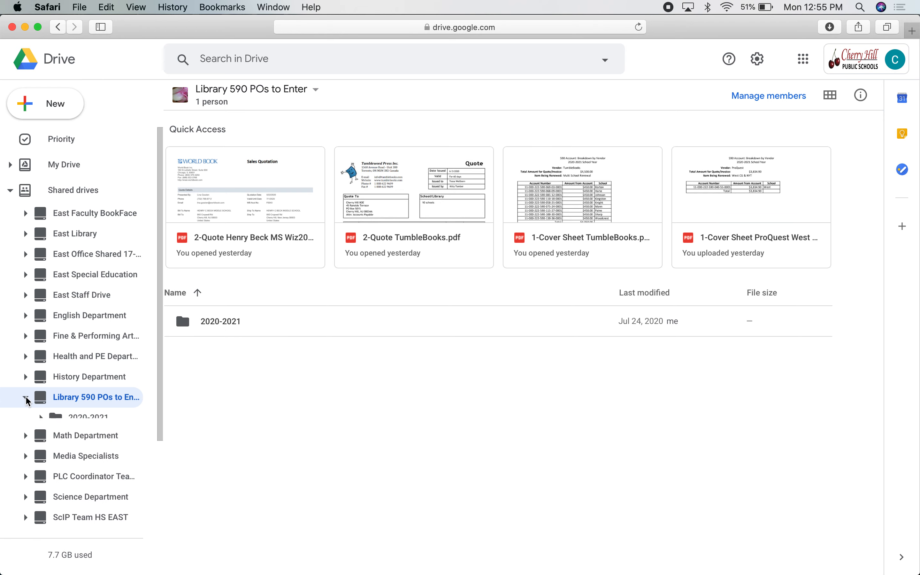
Enter the 2020-2021 folder and select the ABC-CLIO West vendor folder
left_click(220, 320)
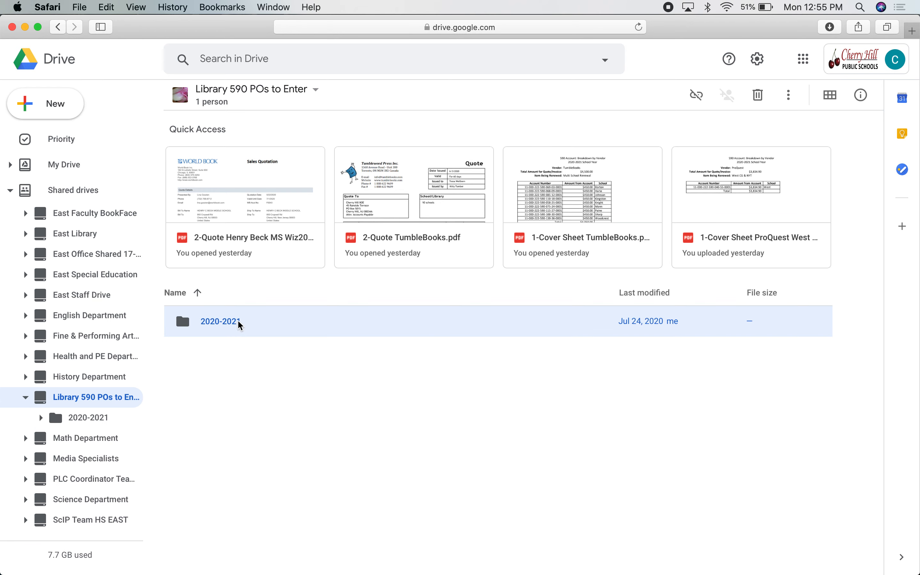
double_click(220, 320)
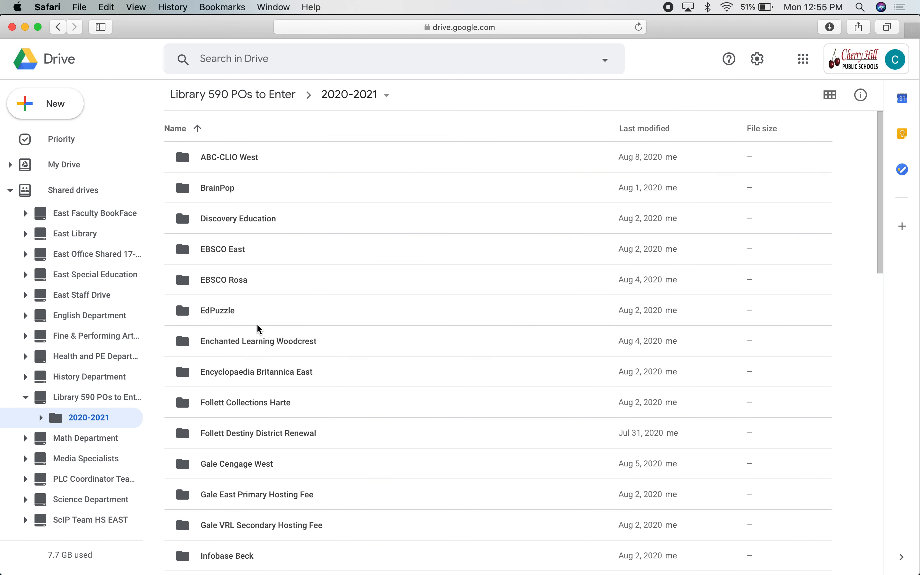
scroll("down", 3)
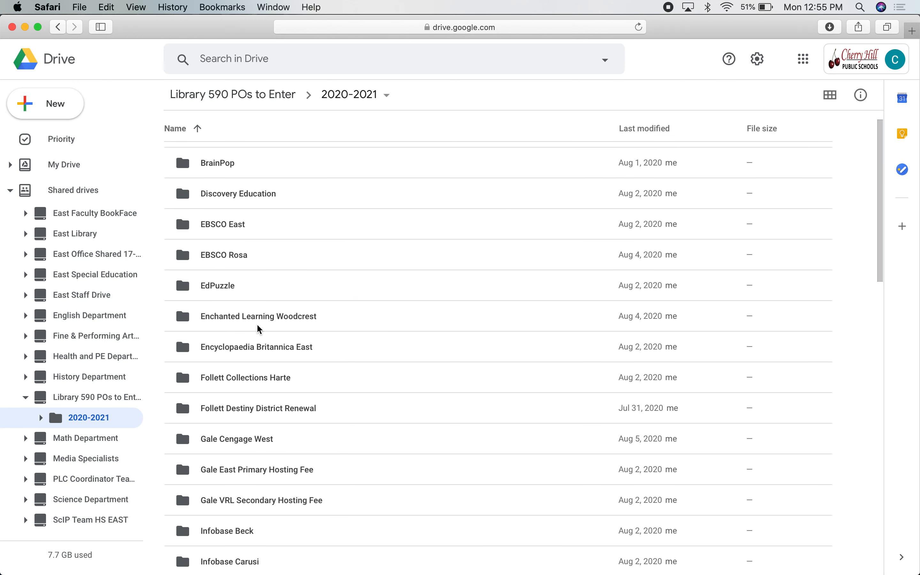
scroll("down", 3)
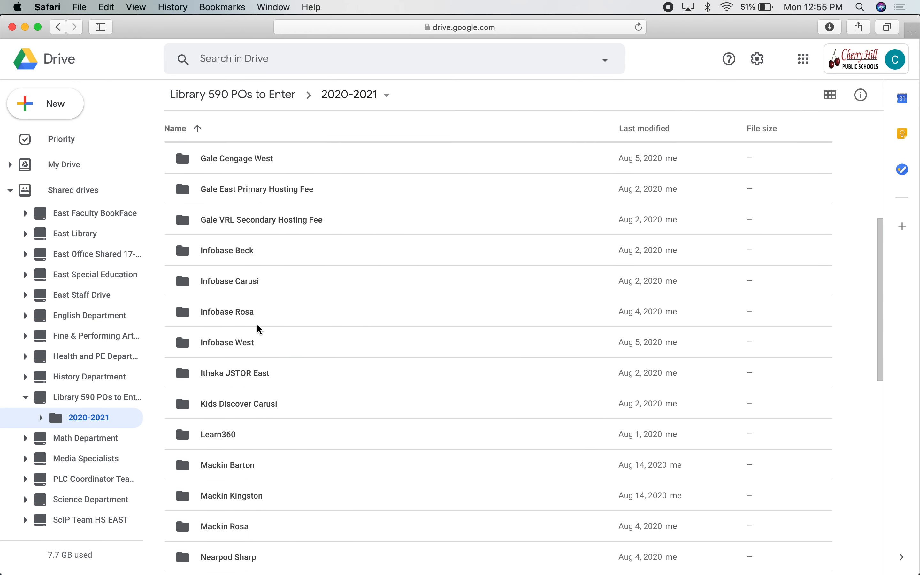
scroll("down", 3)
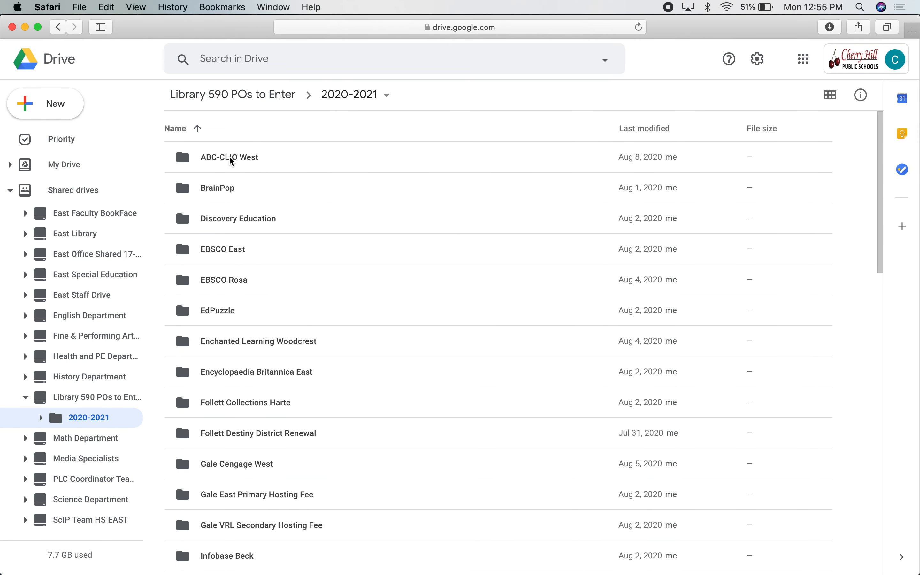
left_click(229, 157)
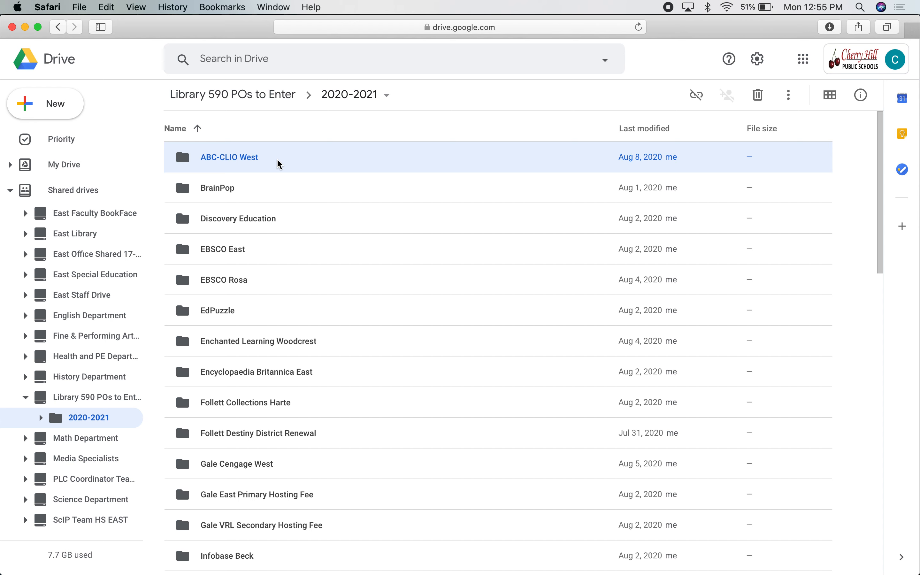
double_click(228, 157)
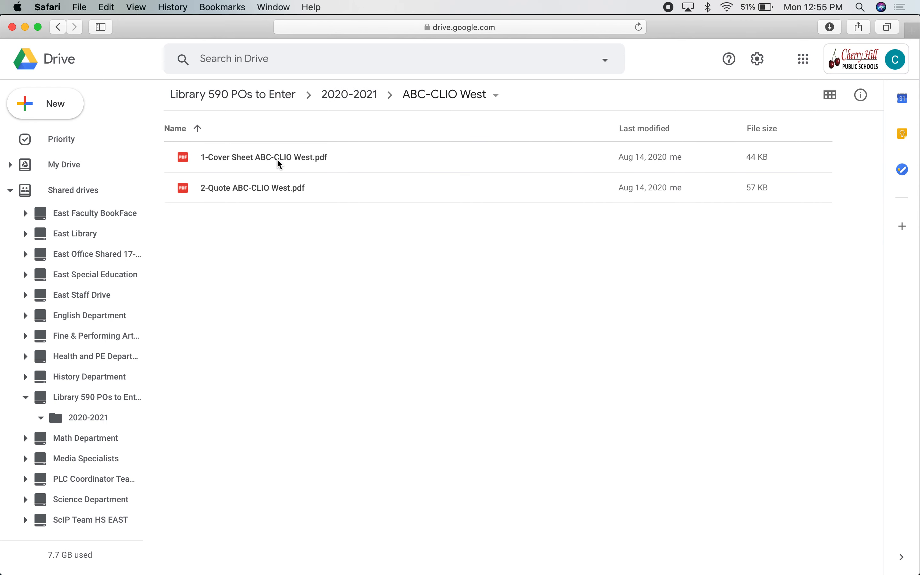
left_click(263, 156)
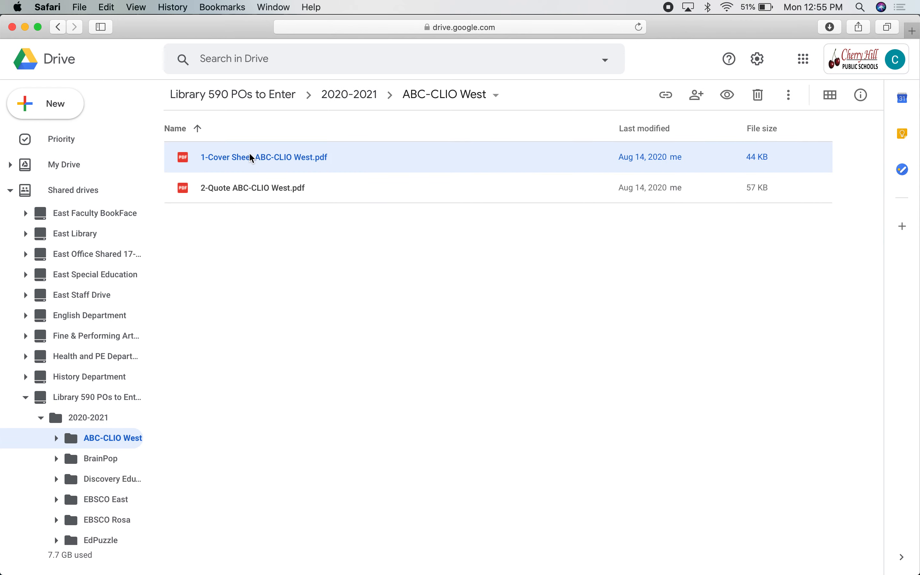
mouse_move(308, 183)
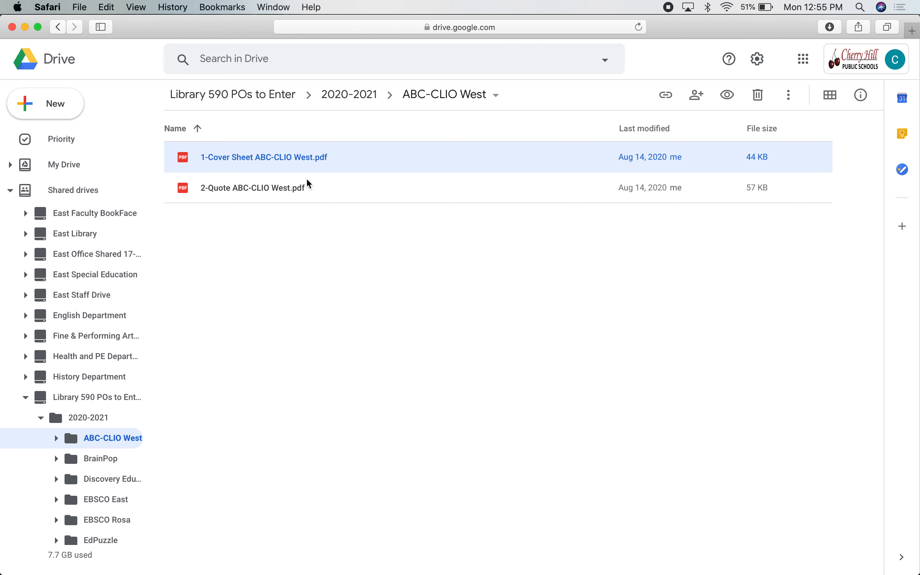
mouse_move(354, 164)
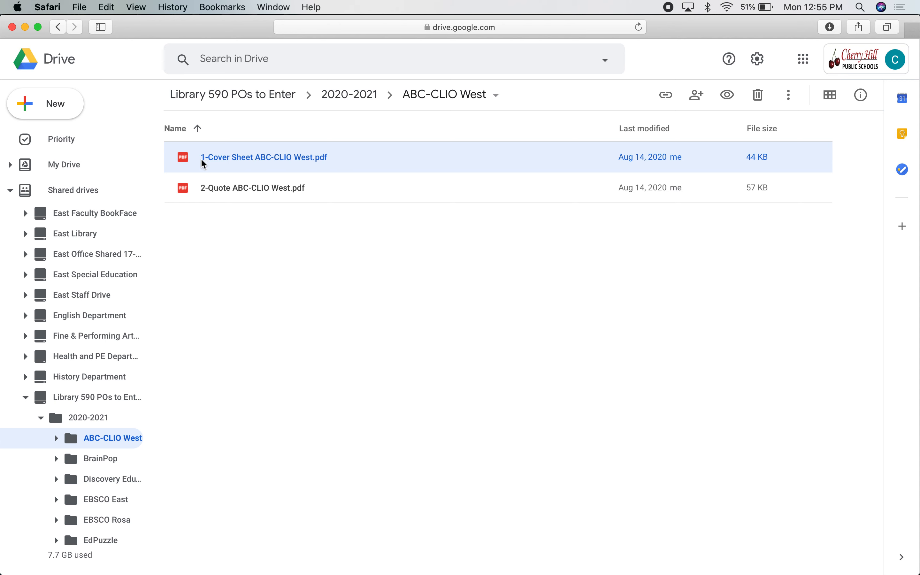
mouse_move(299, 226)
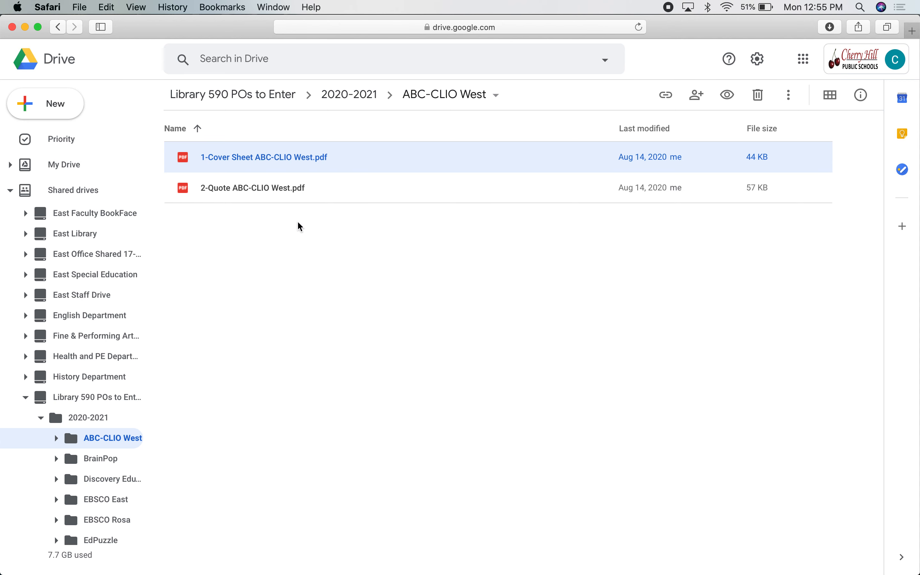
mouse_move(338, 261)
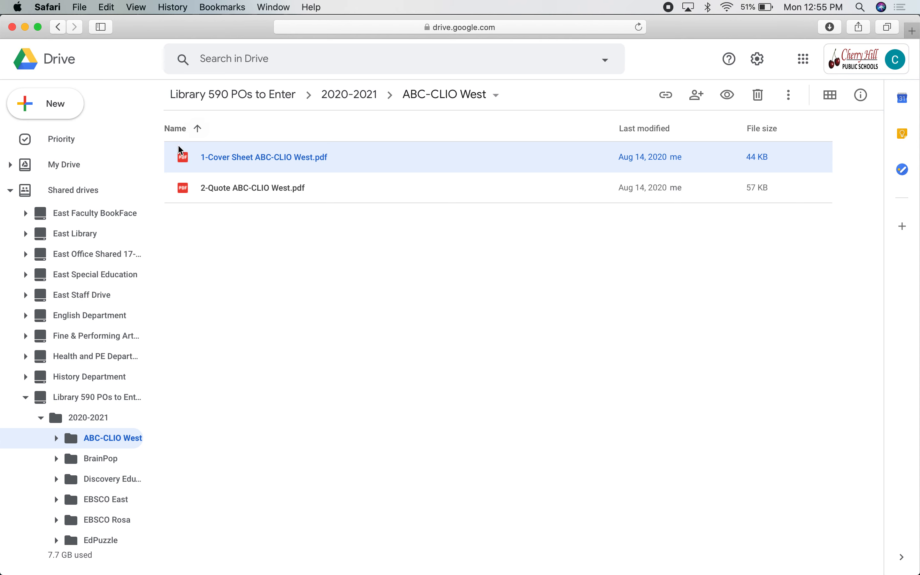
mouse_move(297, 227)
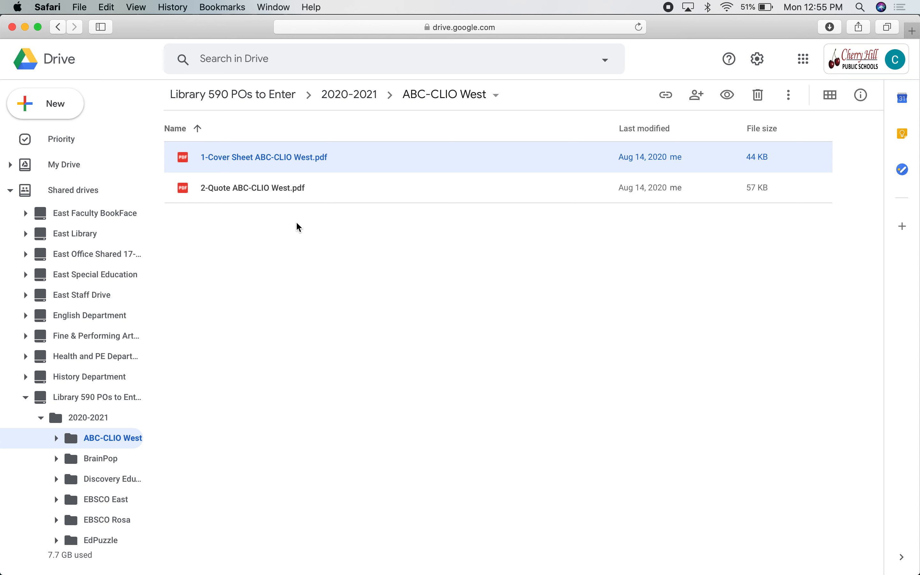
mouse_move(339, 185)
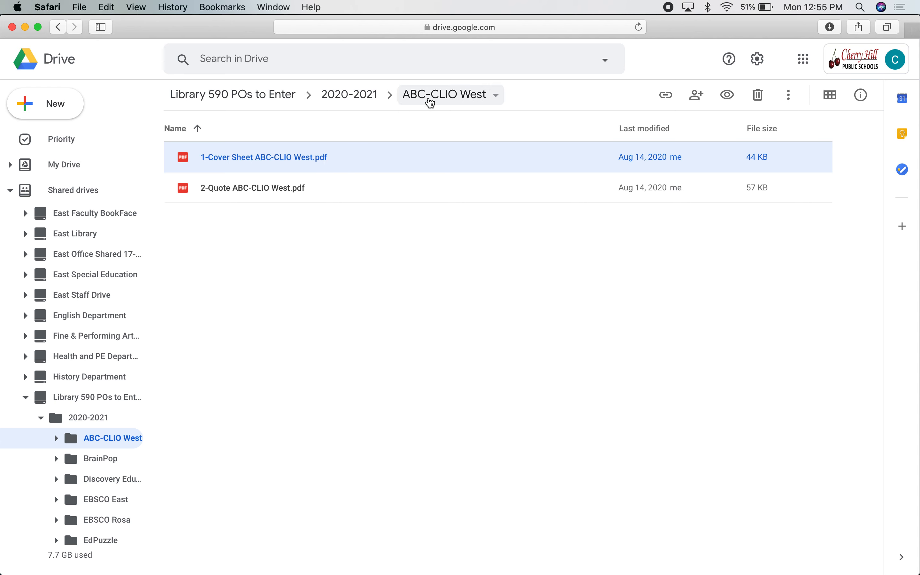
scroll("down", 3)
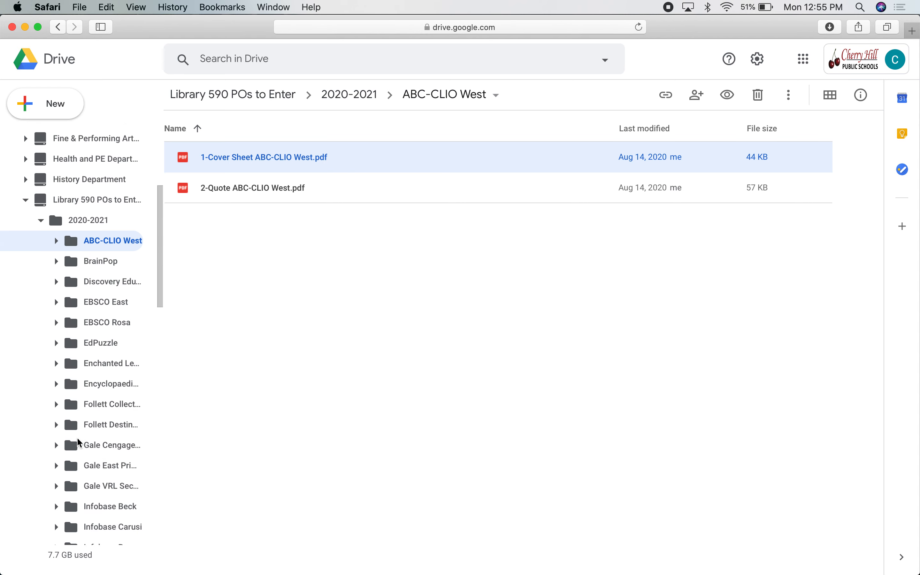
scroll("down", 3)
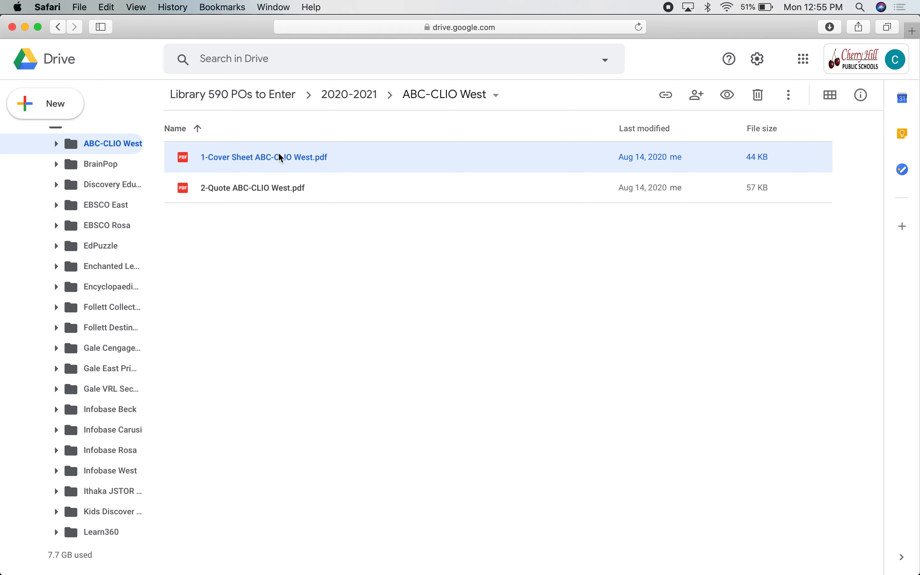
double_click(263, 156)
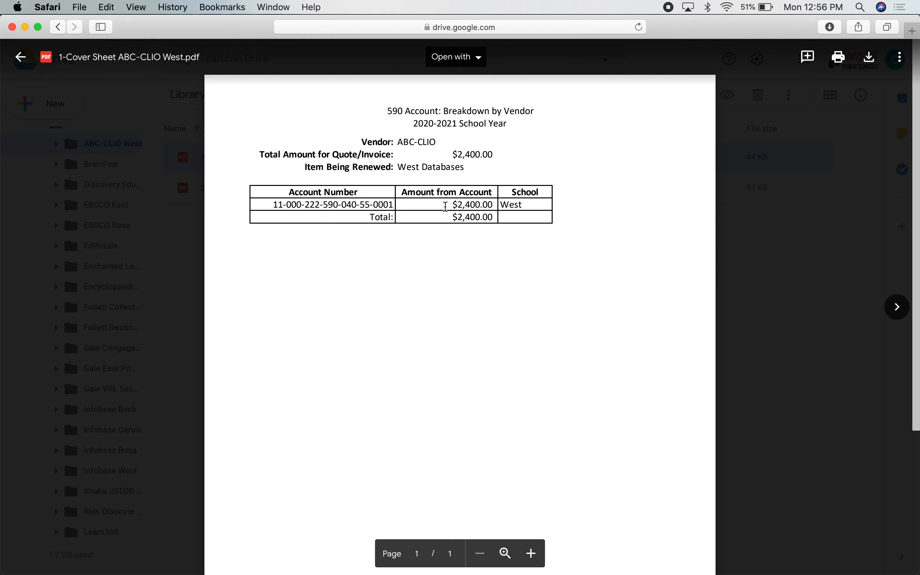
mouse_move(366, 154)
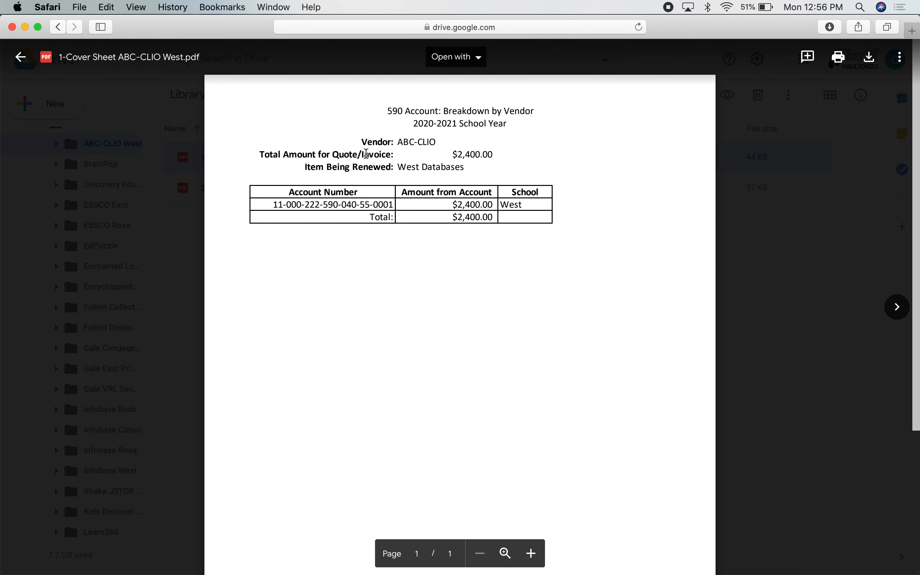
left_click(21, 57)
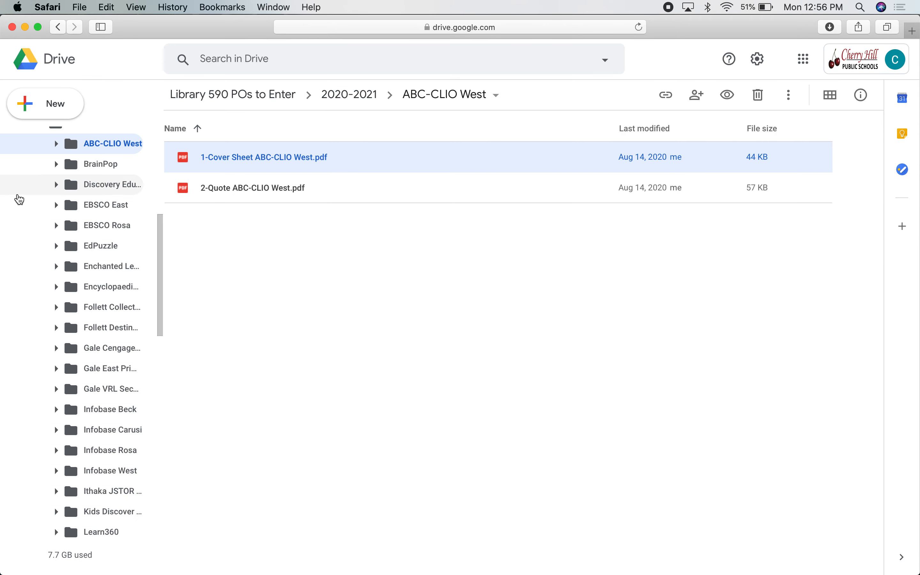
double_click(253, 187)
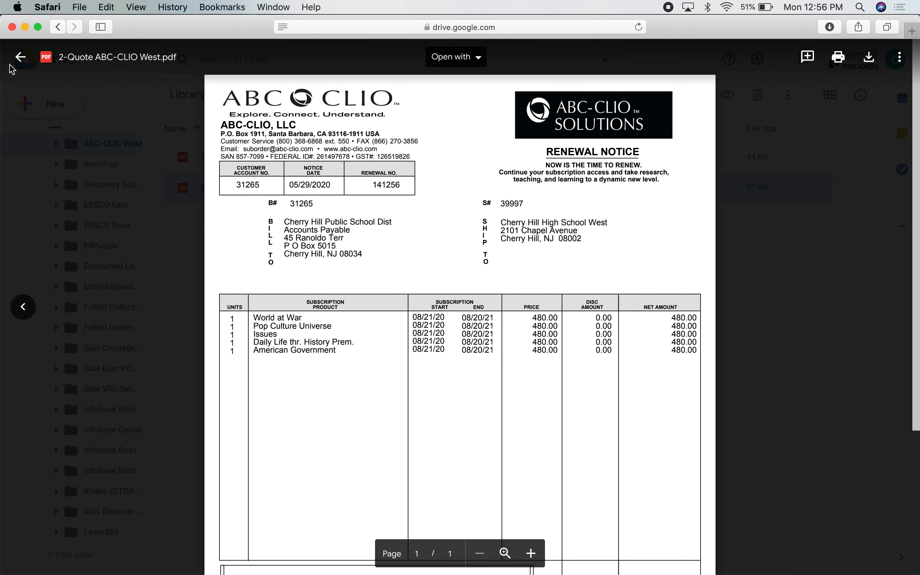
left_click(20, 57)
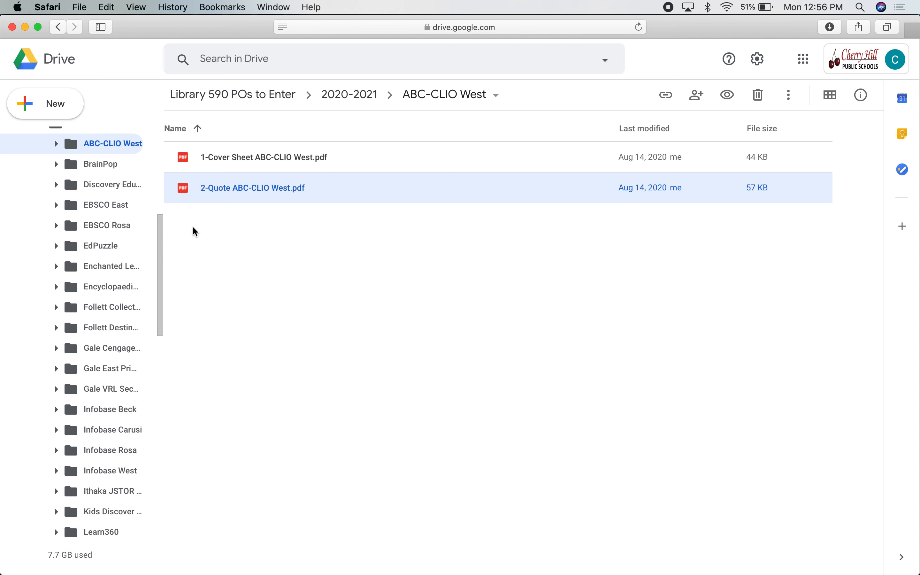
mouse_move(116, 246)
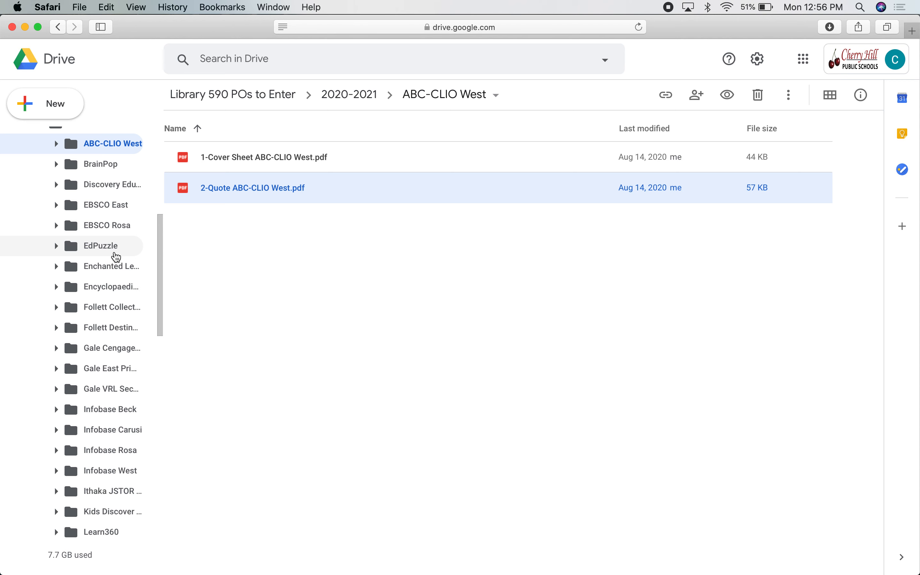
Enter the Follett Destiny District Renewal folder and preview its $14,956.47 cover sheet
left_click(111, 327)
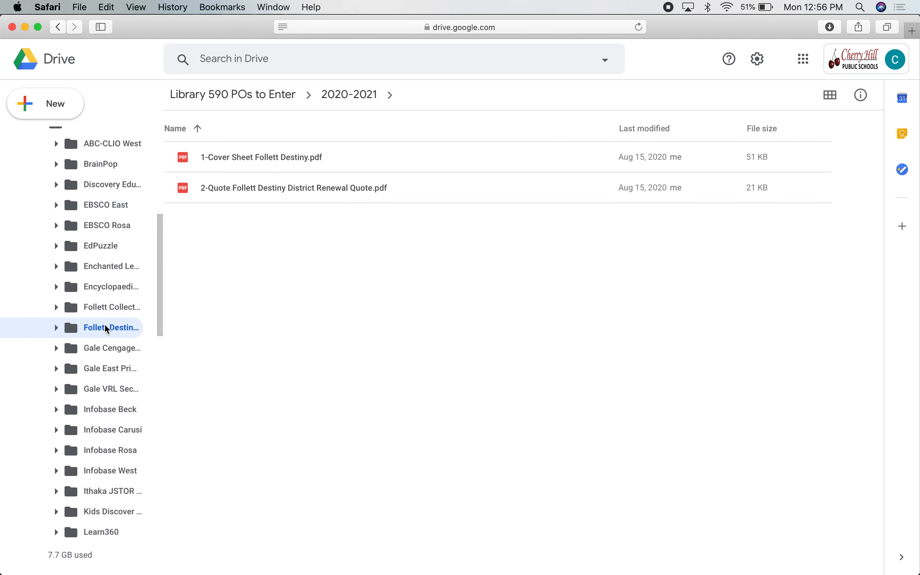
left_click(111, 327)
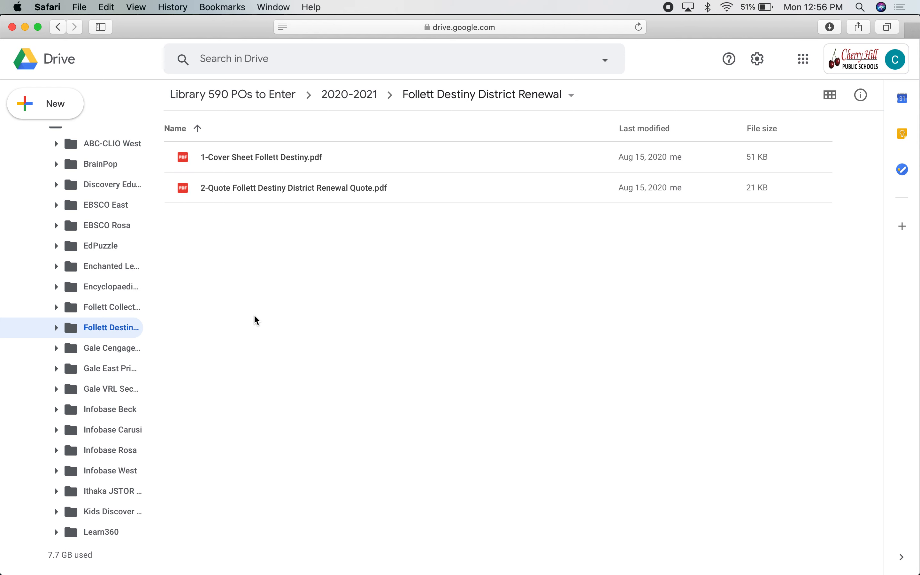
mouse_move(379, 157)
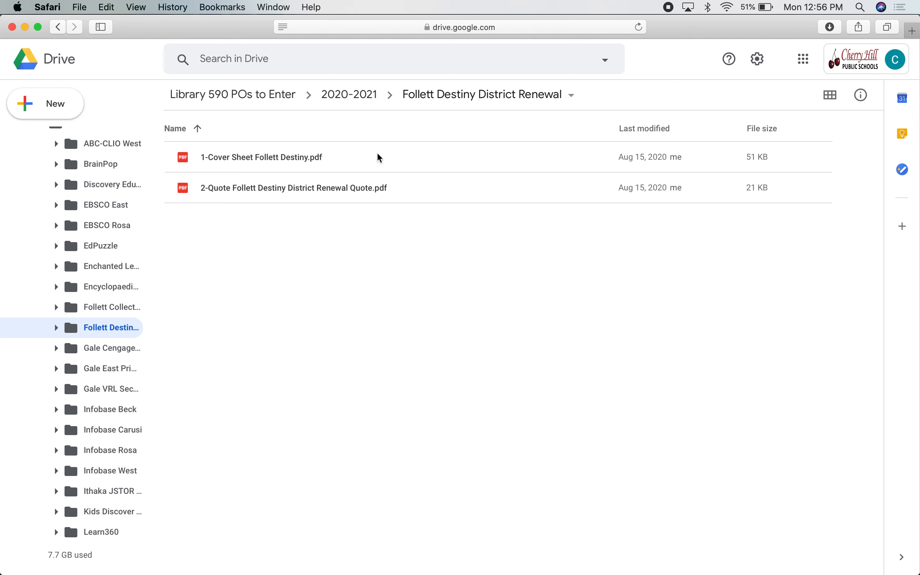
double_click(261, 156)
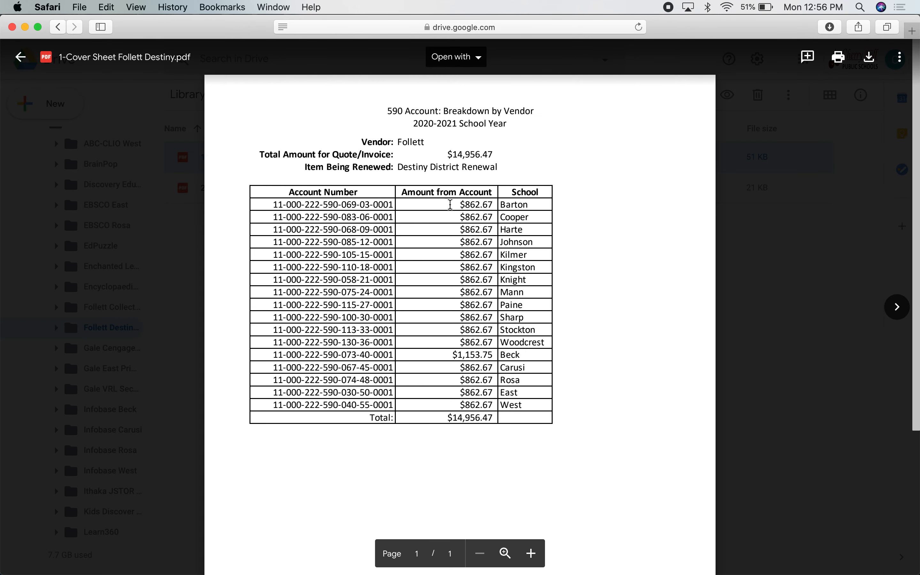
mouse_move(427, 370)
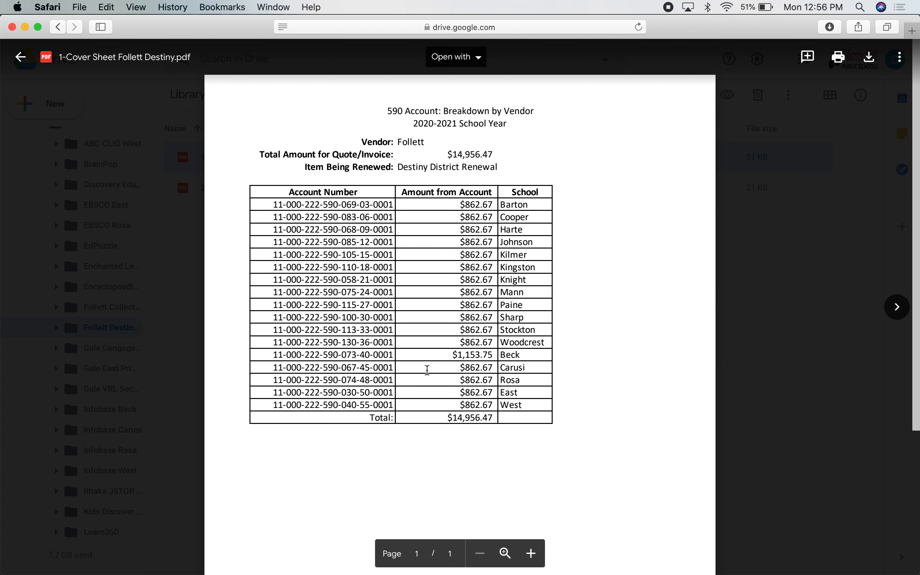
left_click(21, 57)
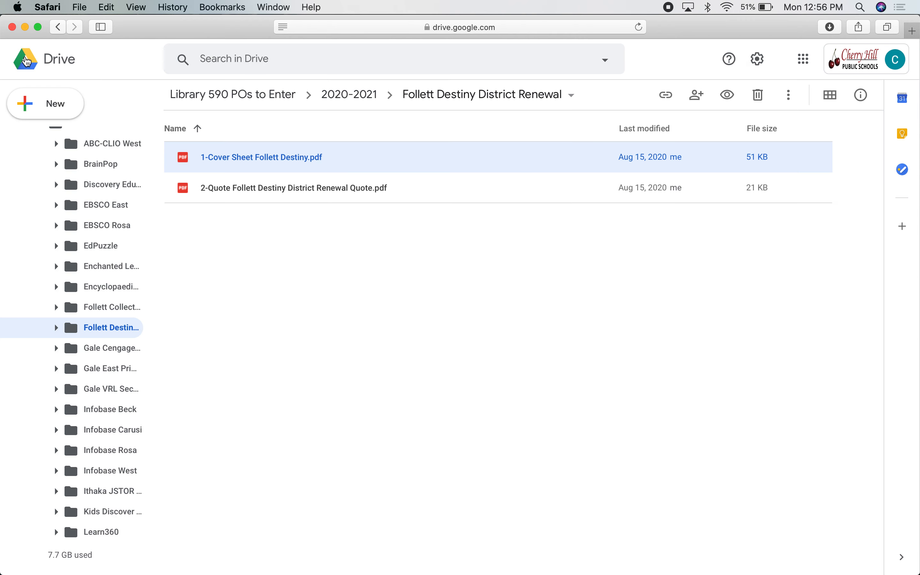
Preview the Follett Destiny District Renewal quote PDF
double_click(293, 188)
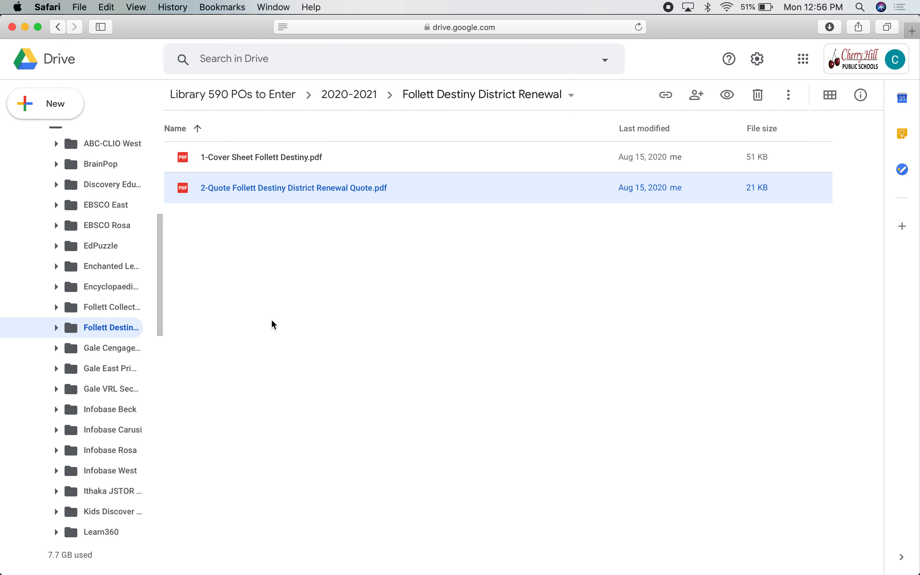
left_click(338, 307)
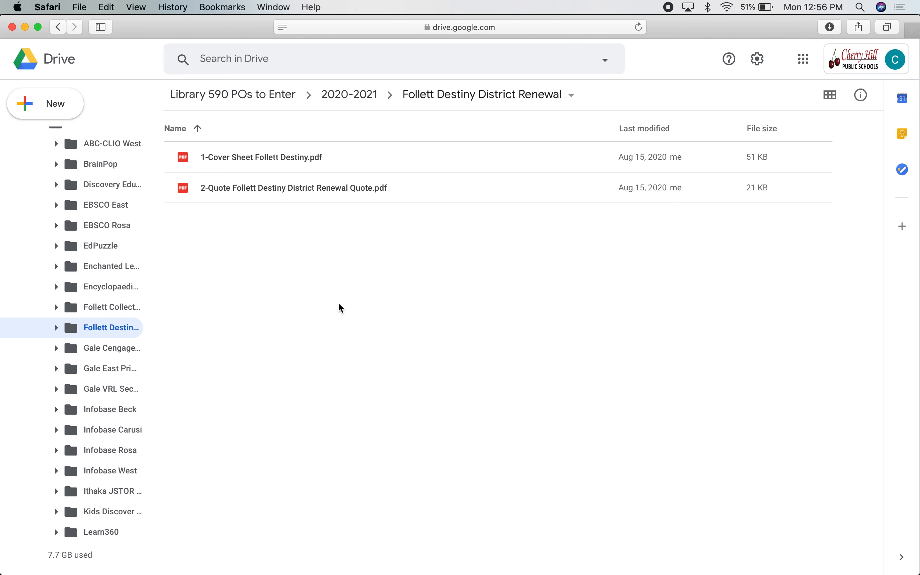